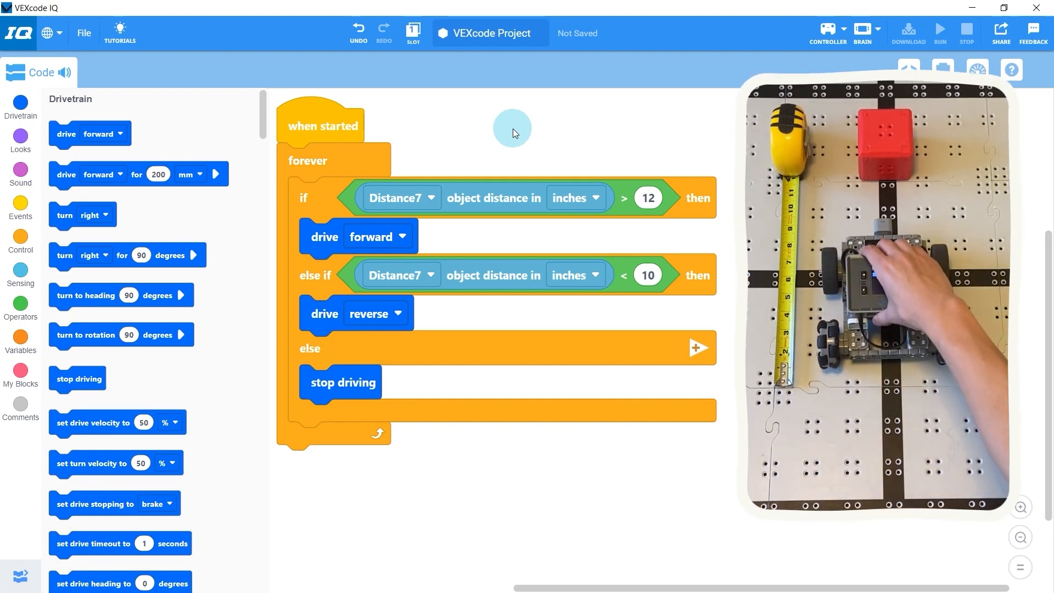
# Feed the Distance7 object distance reading, in inches, into the set drive velocity block.
pyautogui.click(19, 241)
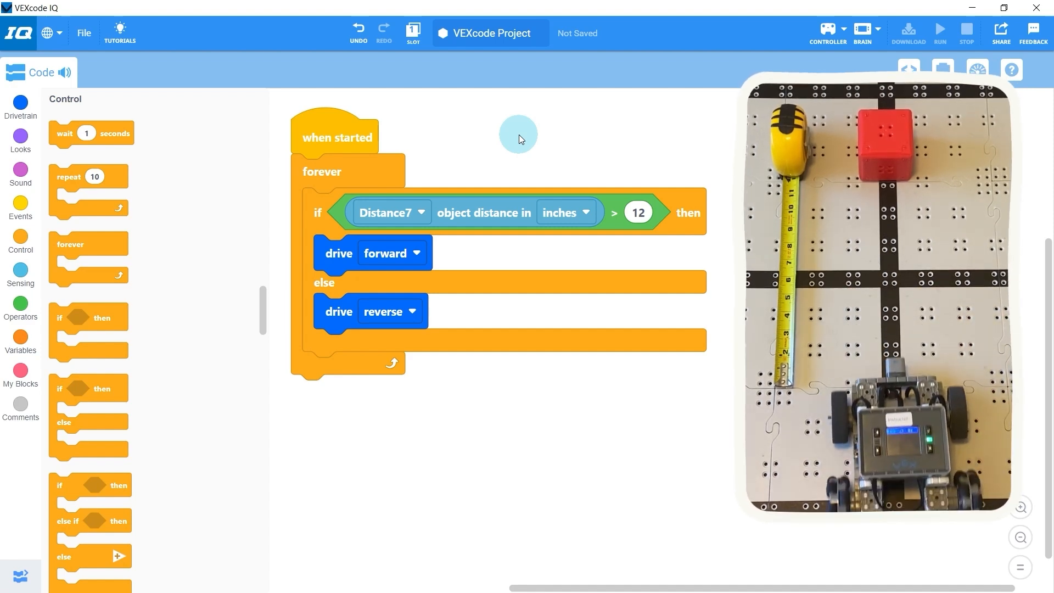
pyautogui.click(20, 108)
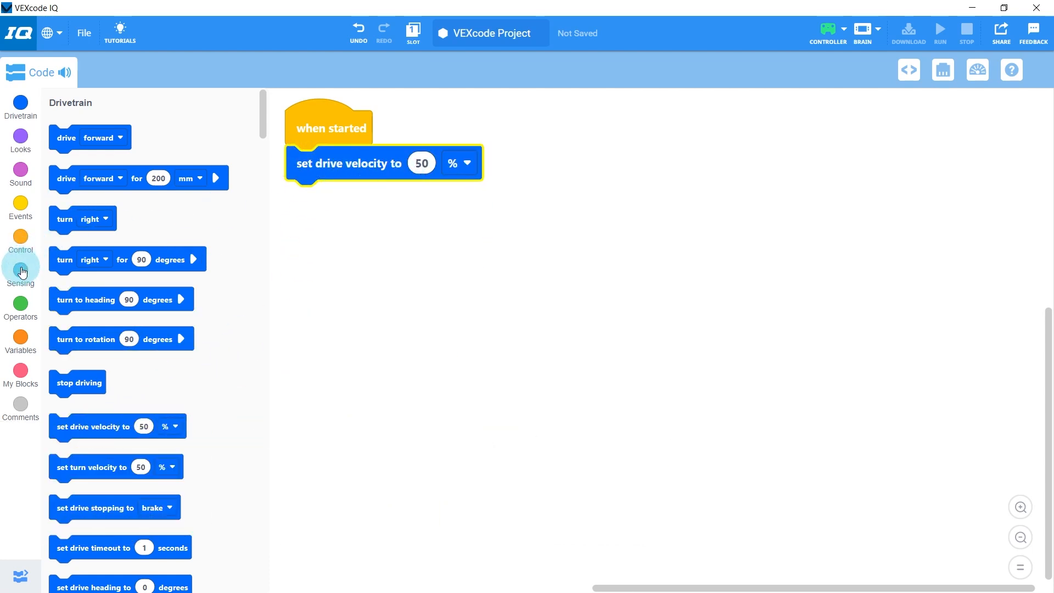
pyautogui.click(20, 274)
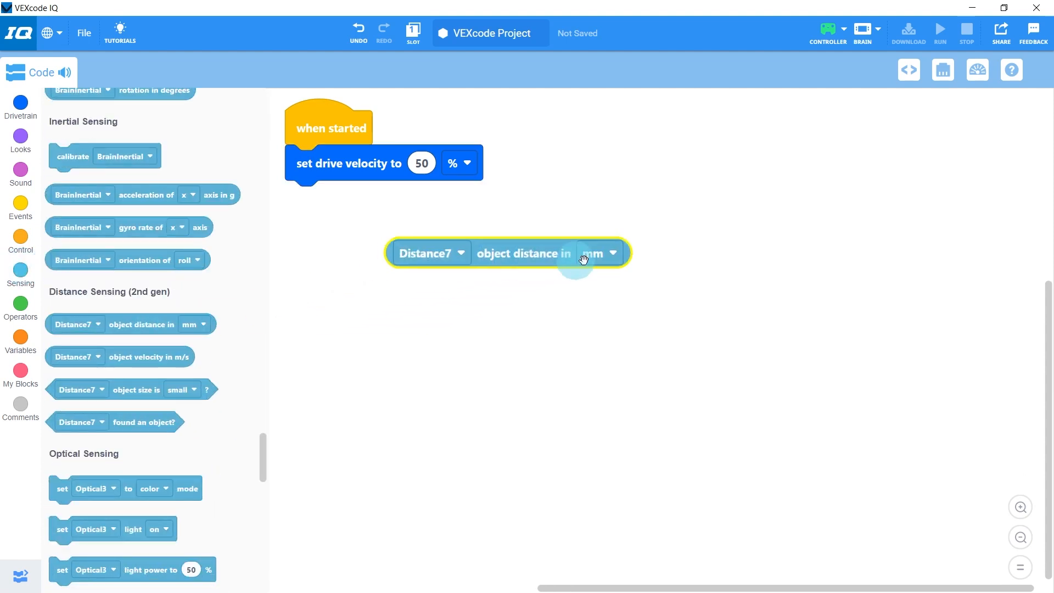
pyautogui.click(603, 254)
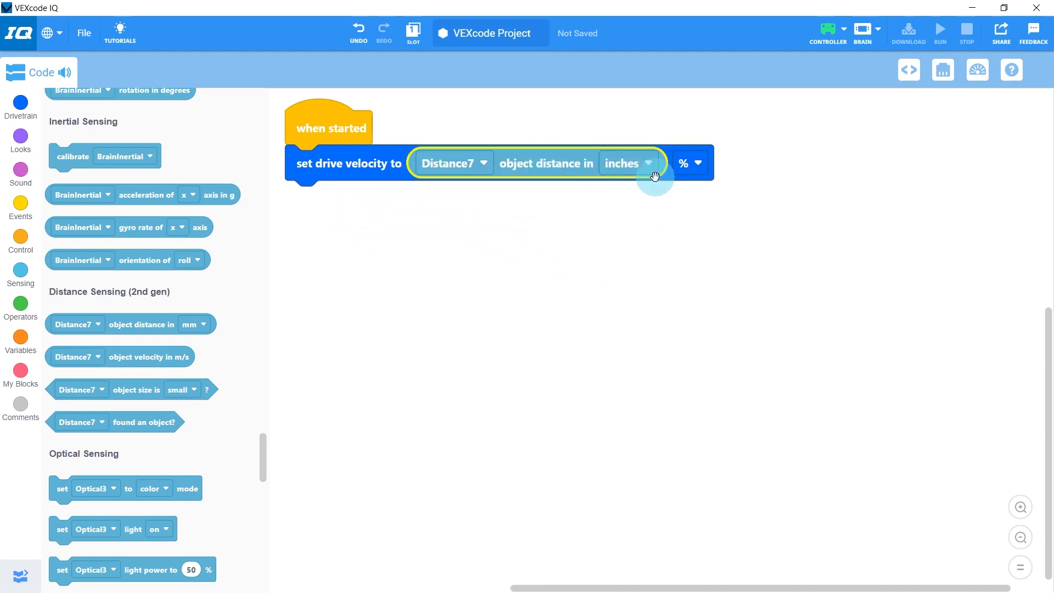
# Add drive forward below the velocity block and wrap both in a forever loop.
pyautogui.click(20, 105)
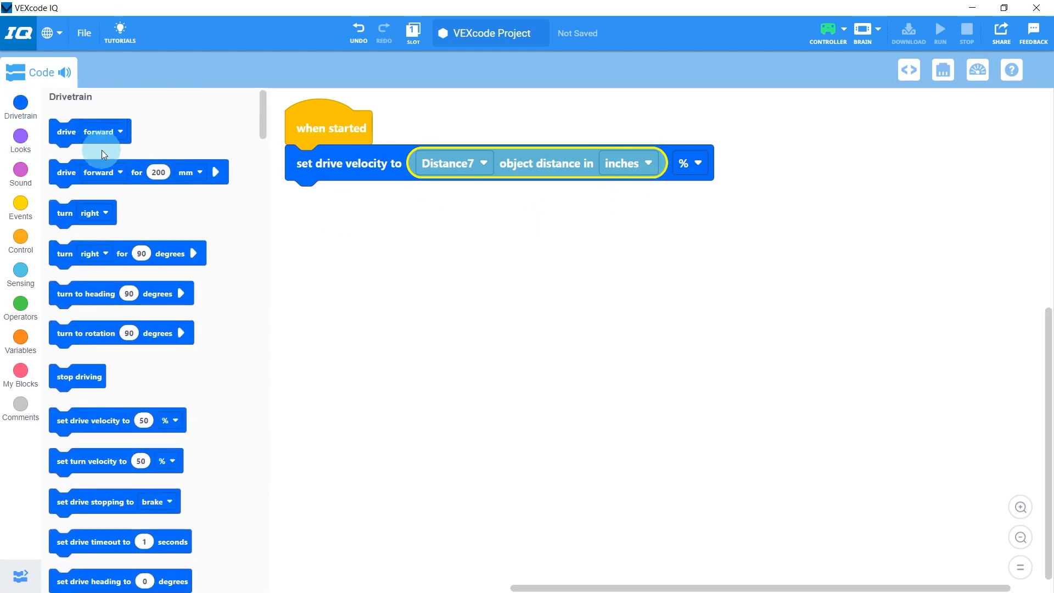
pyautogui.moveTo(89, 130); pyautogui.dragTo(343, 197)
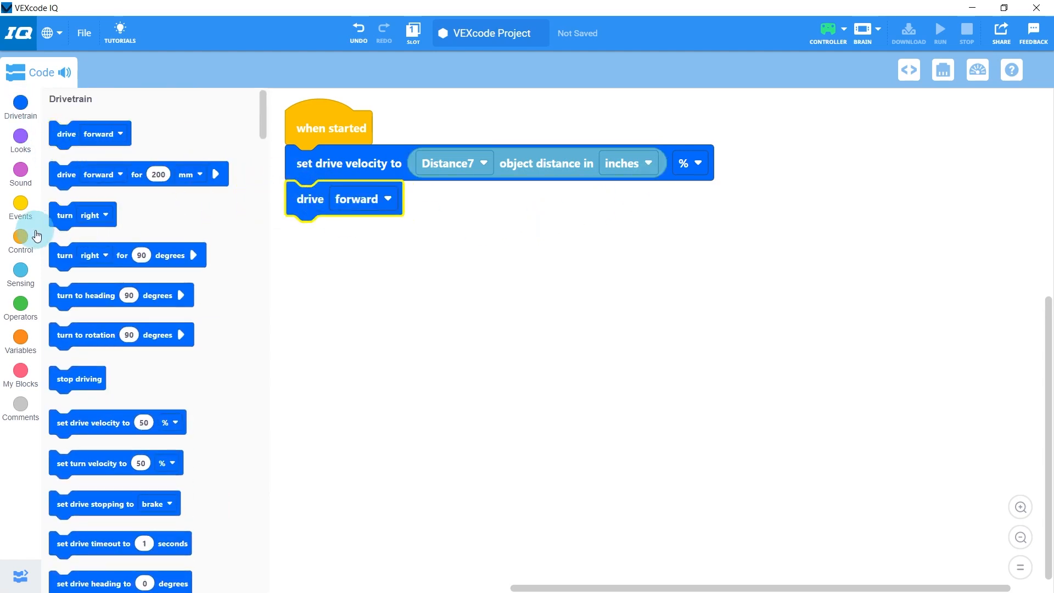
pyautogui.click(20, 242)
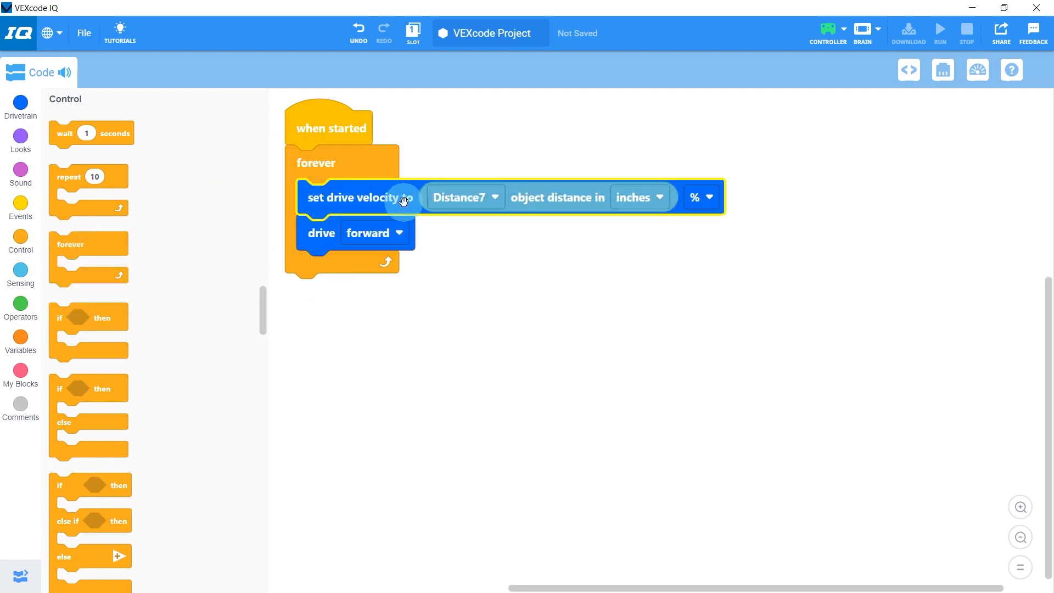
pyautogui.click(336, 316)
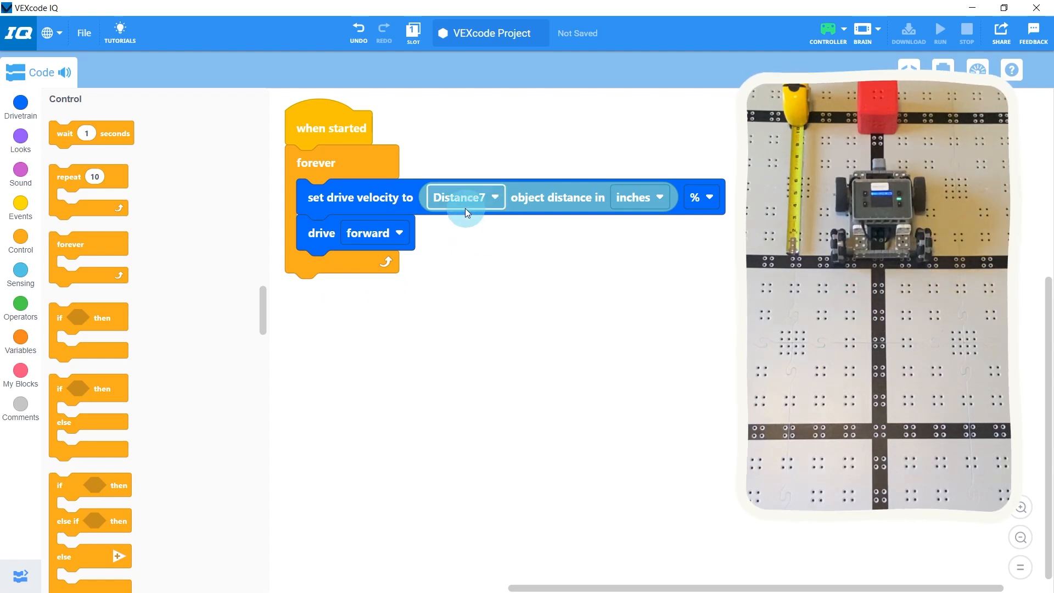
pyautogui.moveTo(490, 196)
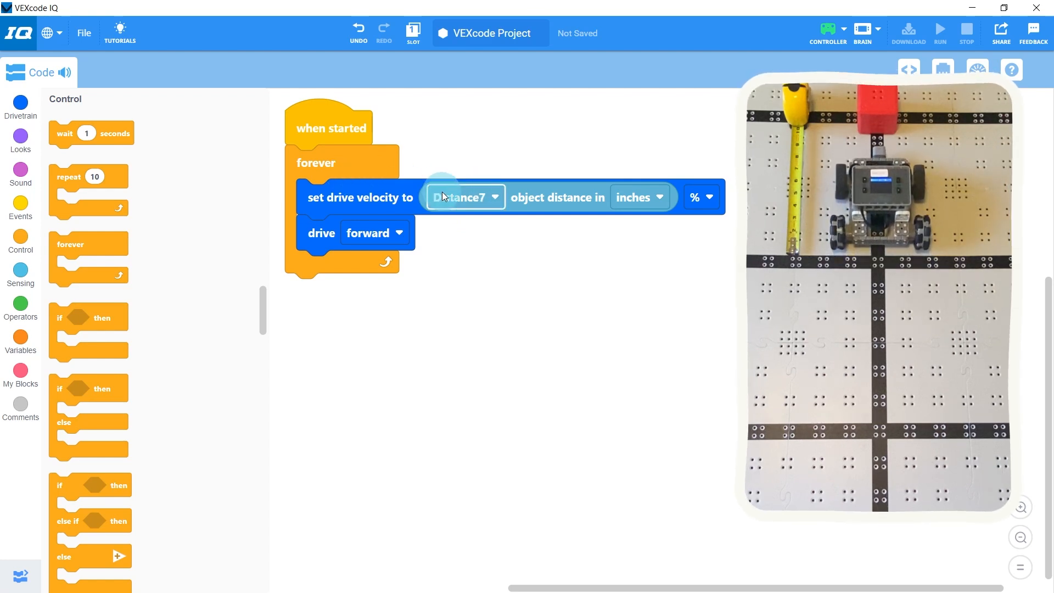
pyautogui.moveTo(402, 311)
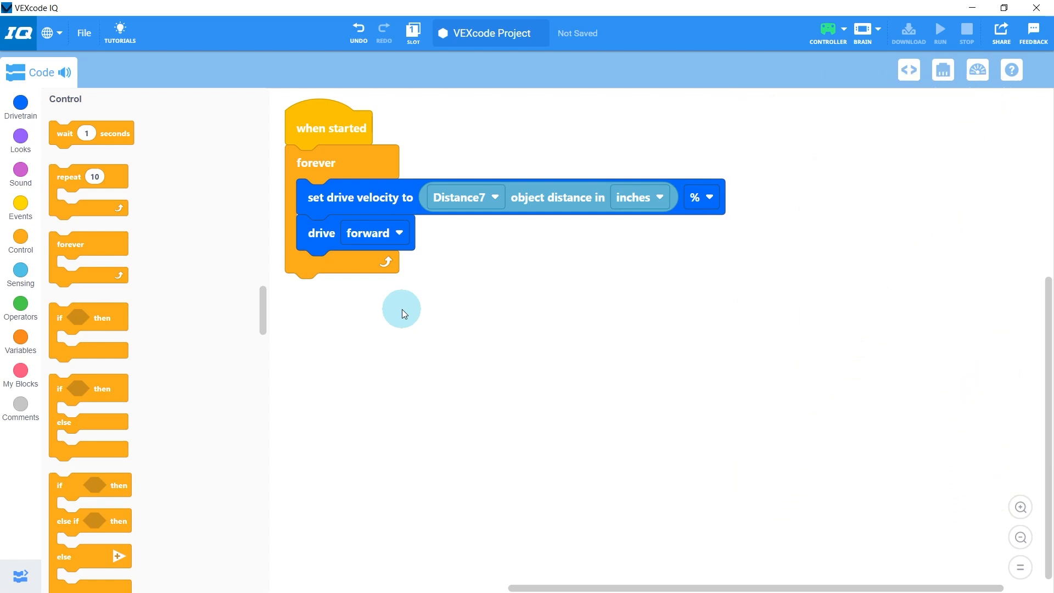
pyautogui.moveTo(49, 341)
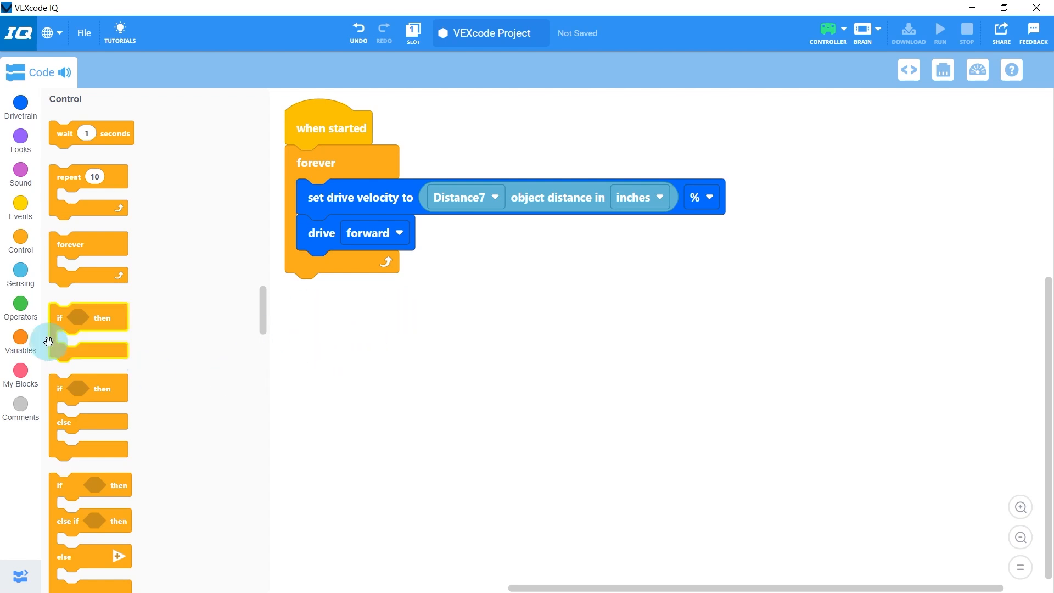
# Create a new numeric variable named targetDistance.
pyautogui.click(19, 335)
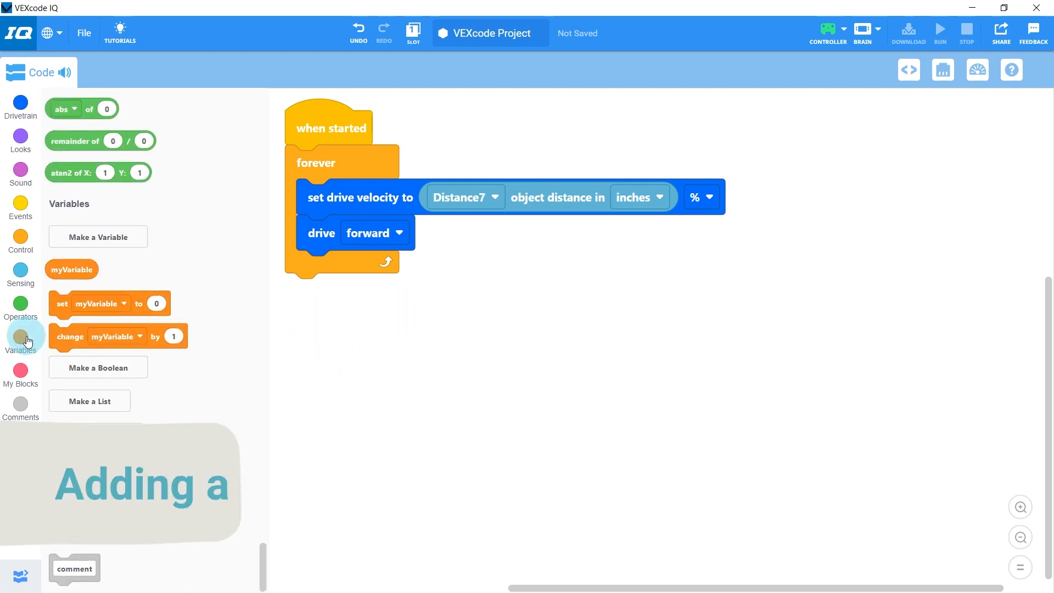
pyautogui.click(98, 237)
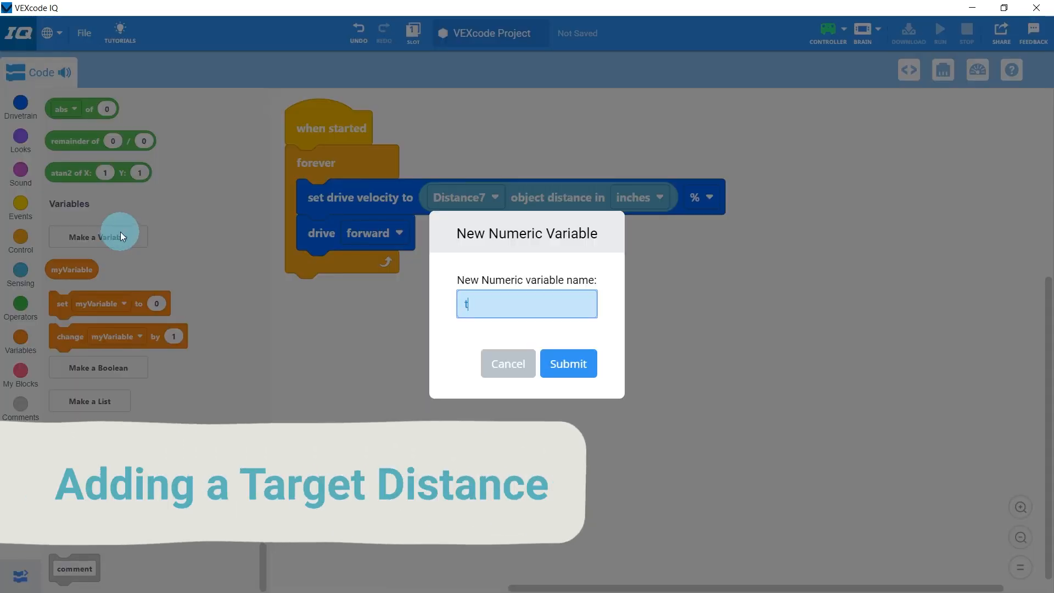
pyautogui.write('argetDistance')
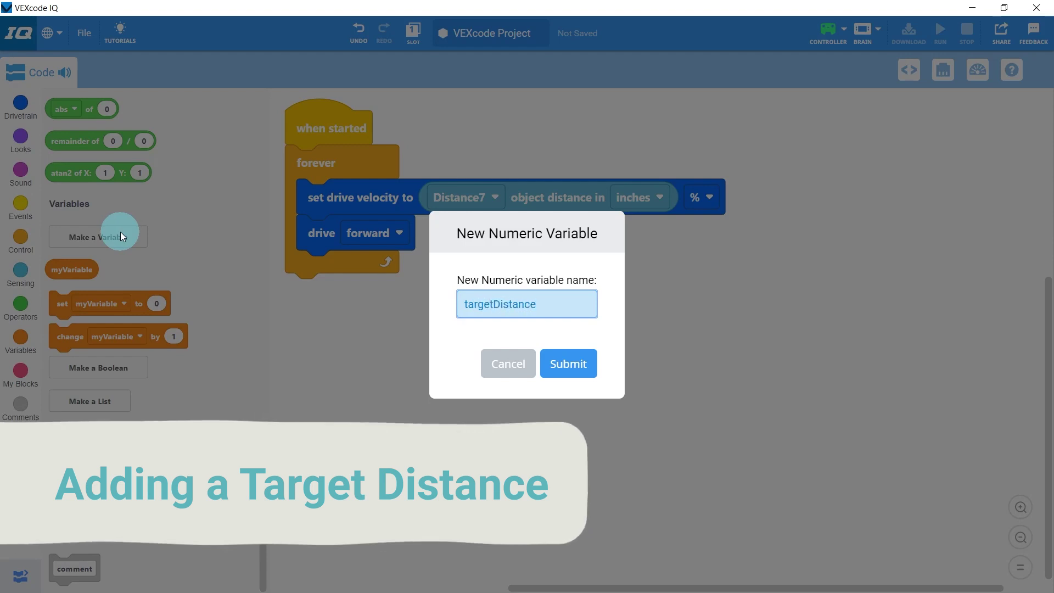
pyautogui.click(568, 363)
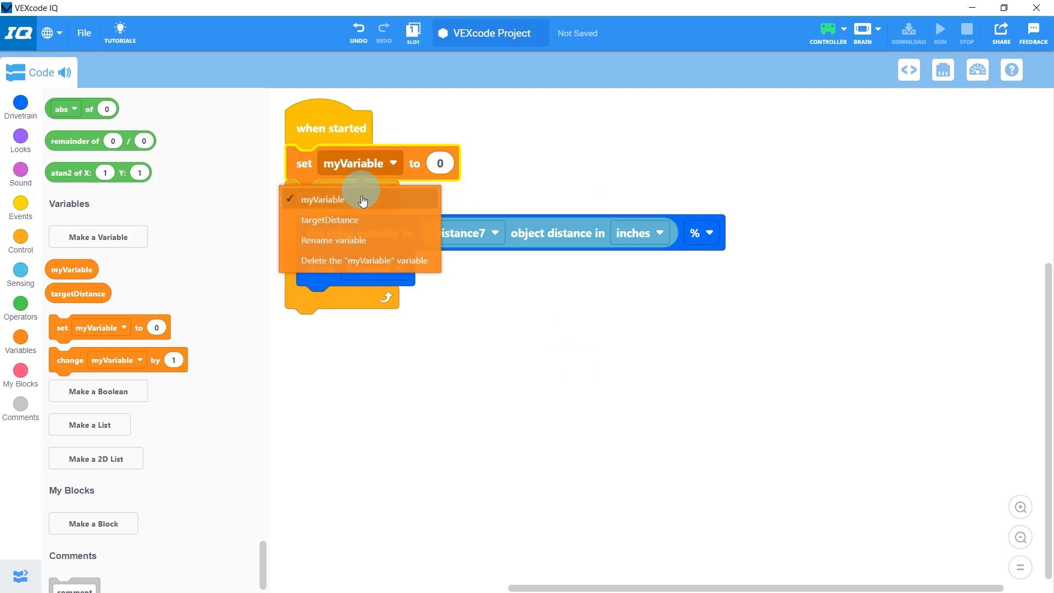
# Set targetDistance to 10 at program start, before the forever loop.
pyautogui.click(328, 219)
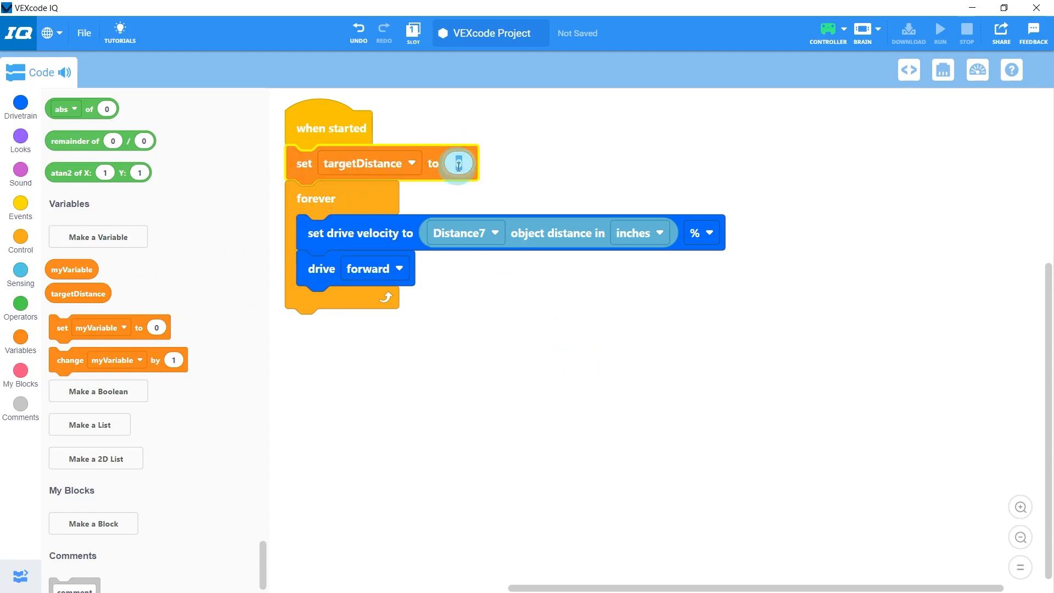
pyautogui.write('10')
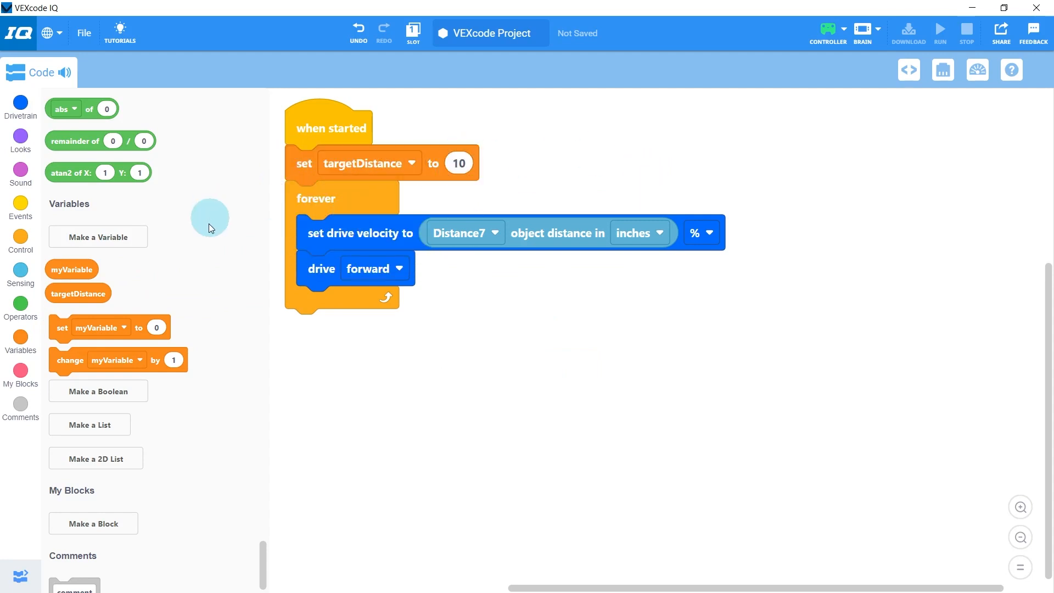
# Create a numeric variable named error and prepare to set it inside the loop.
pyautogui.click(98, 236)
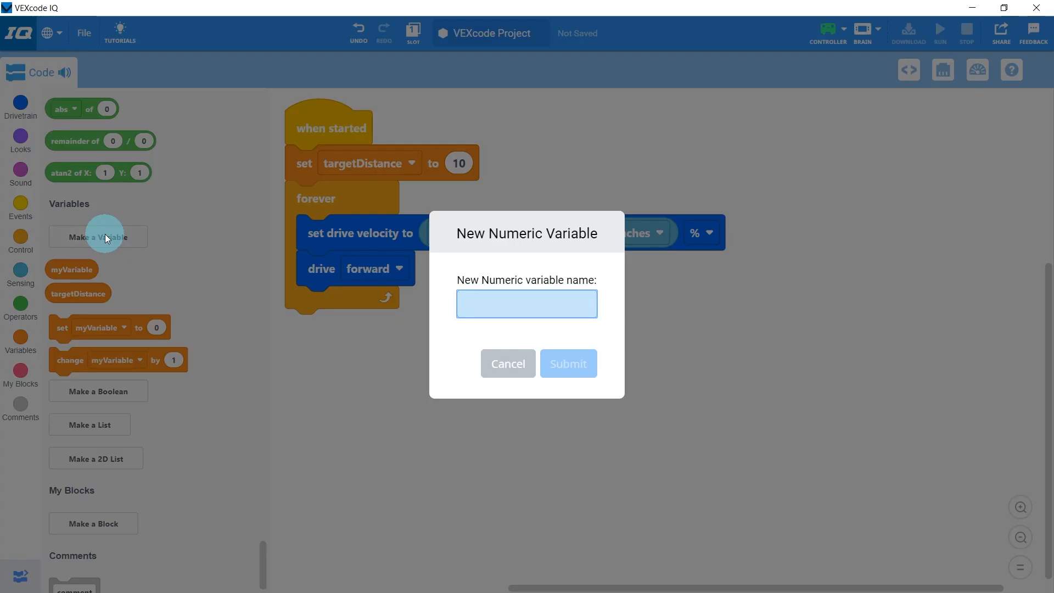
pyautogui.write('error')
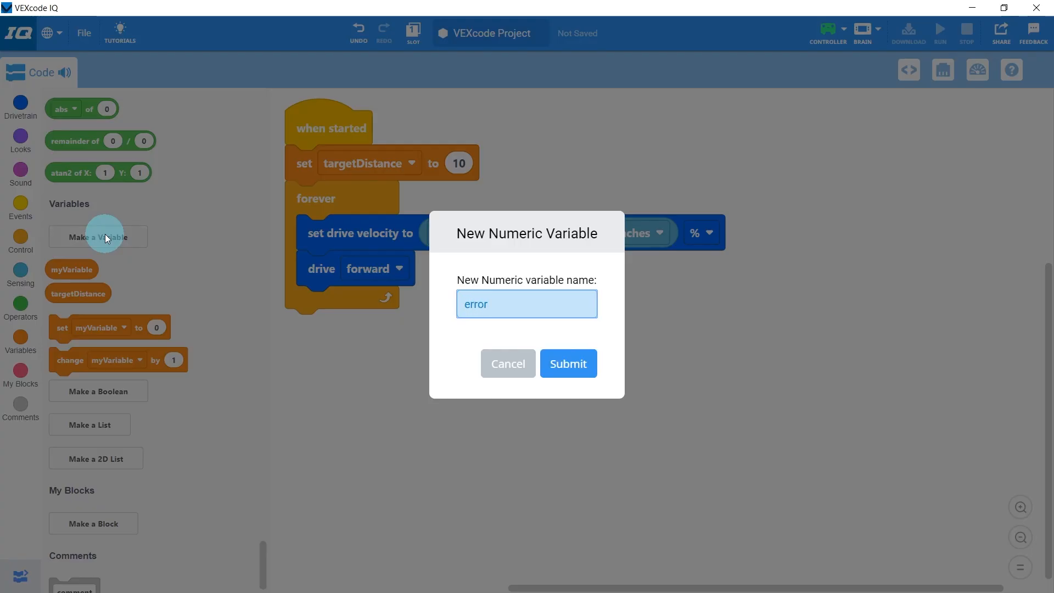
pyautogui.click(568, 363)
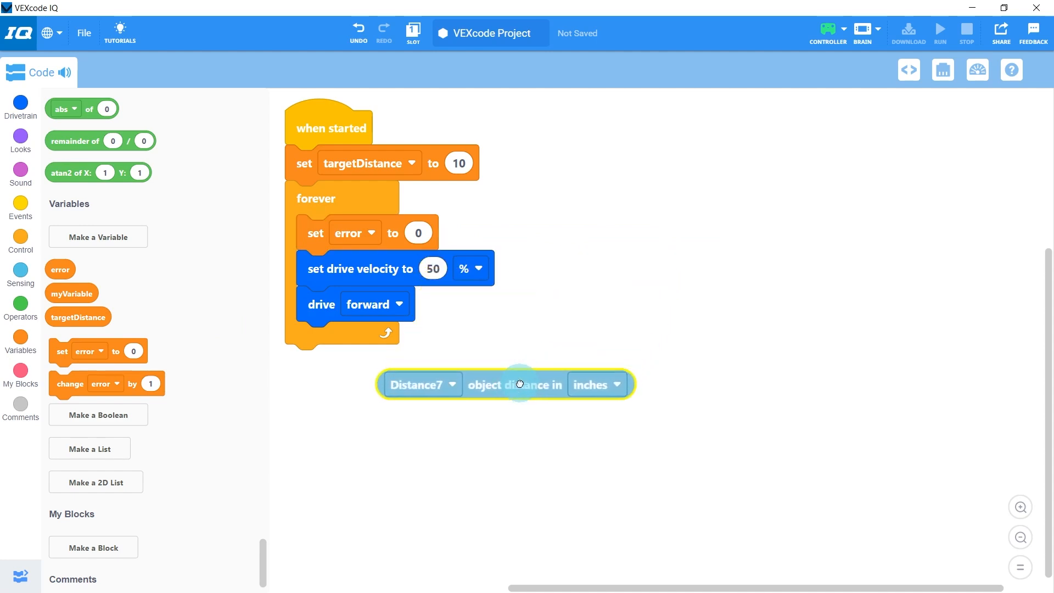
pyautogui.click(20, 304)
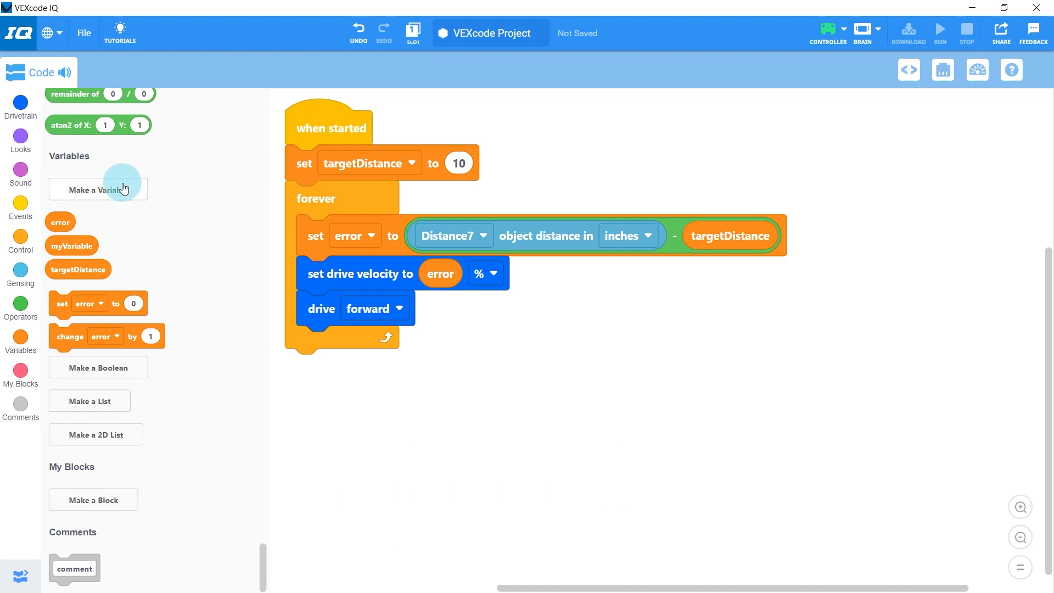
# Create a new numeric variable named gain.
pyautogui.click(98, 189)
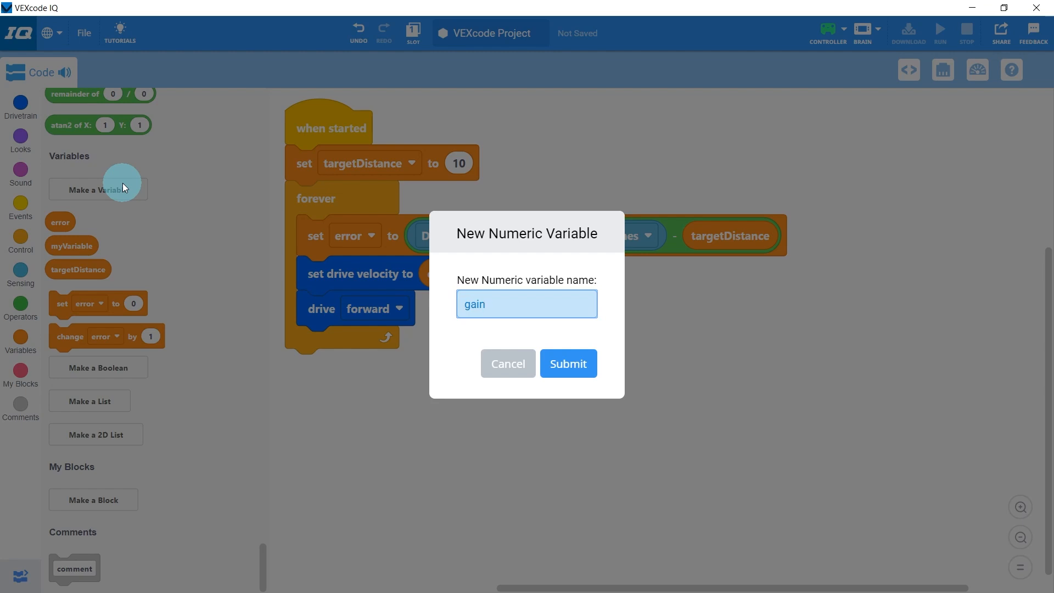
pyautogui.click(567, 363)
pyautogui.write('5')
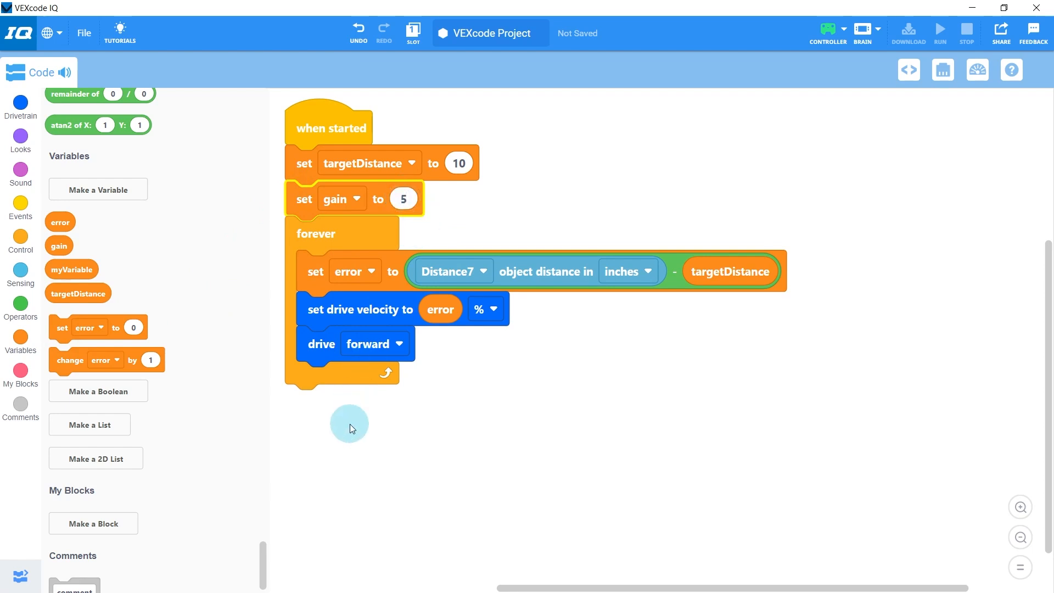
# Create a variable named output and make the new set block in the loop assign output.
pyautogui.click(98, 189)
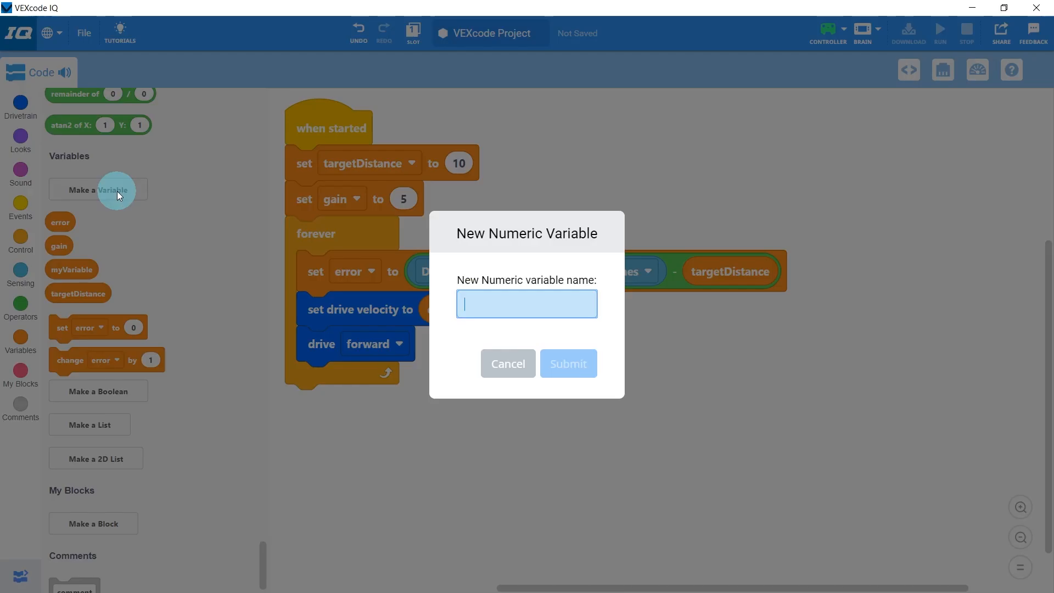
pyautogui.write('output')
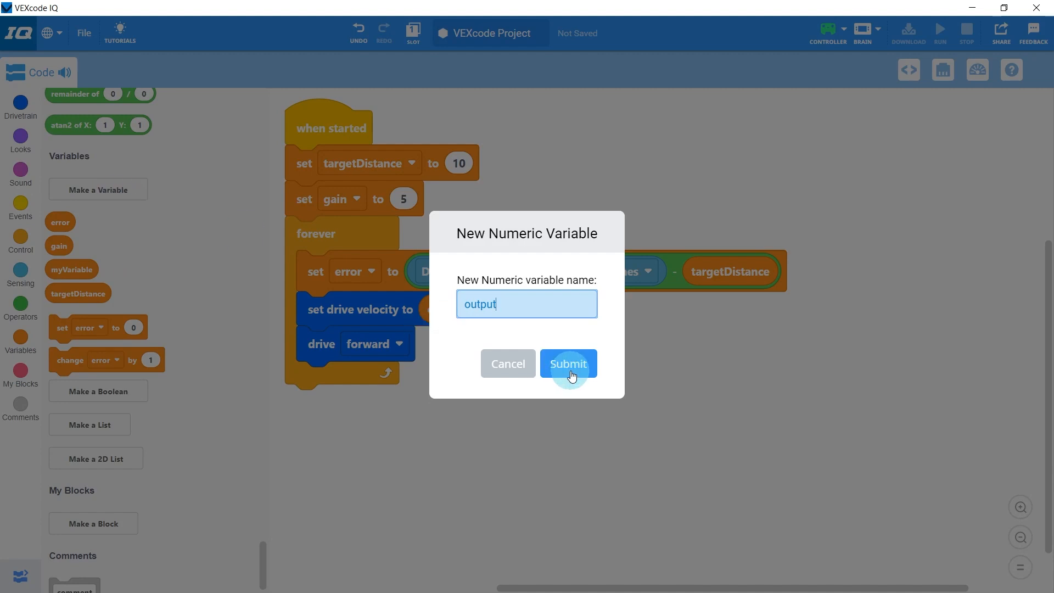
pyautogui.click(567, 363)
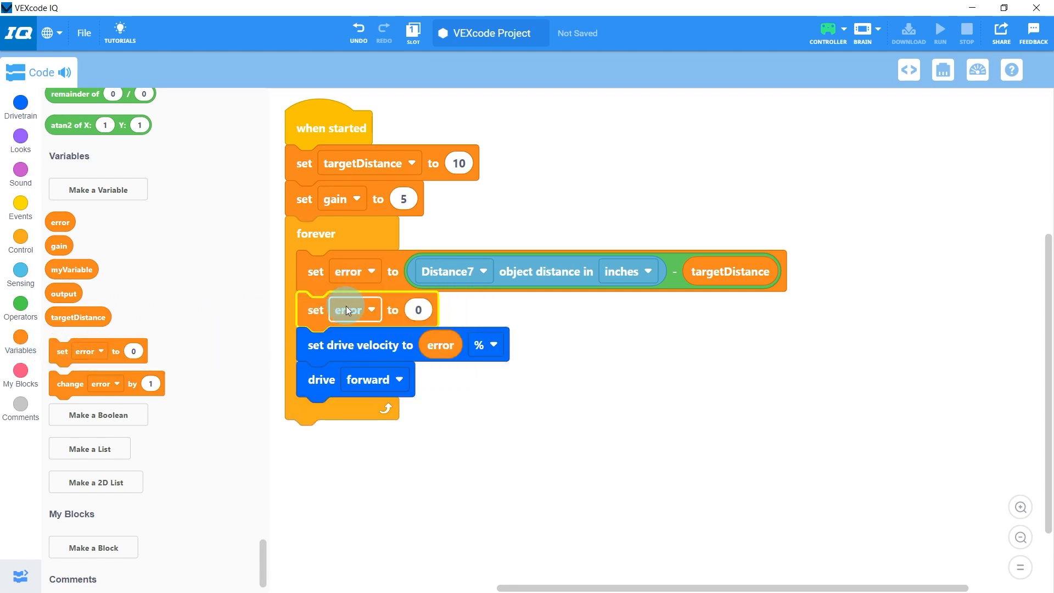
pyautogui.click(355, 310)
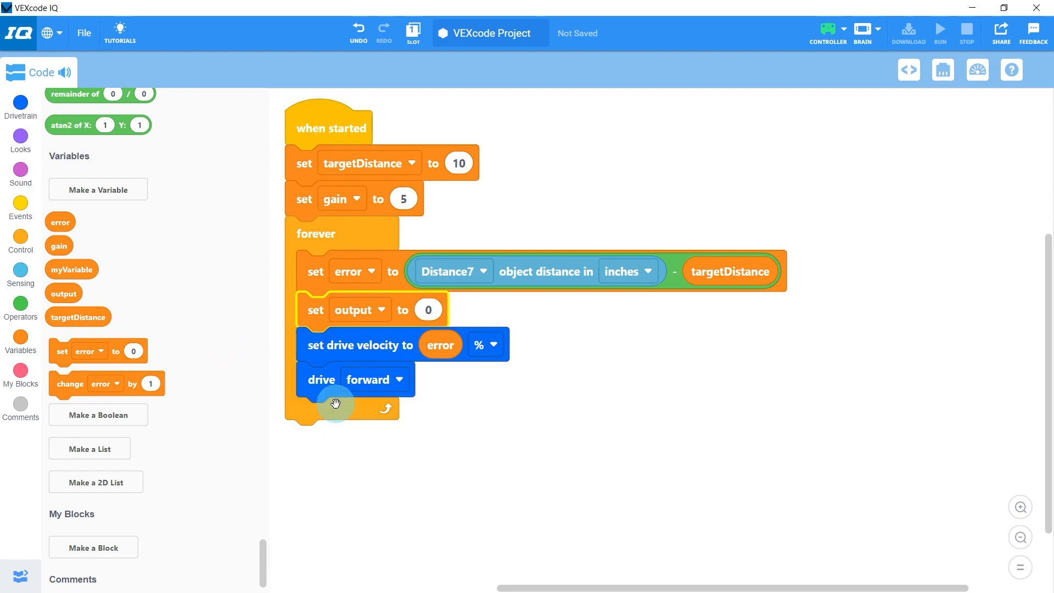